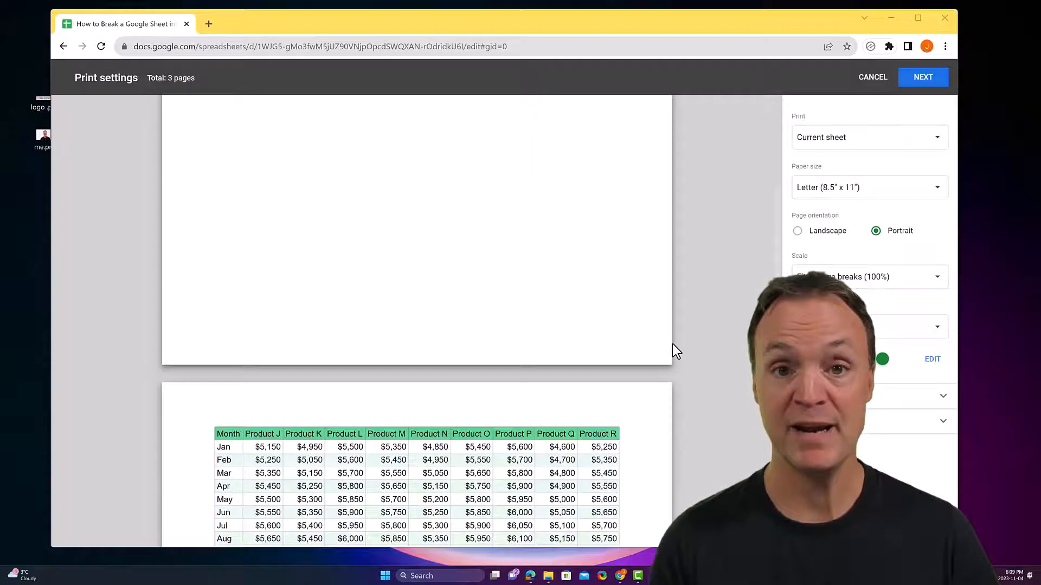
# Review the three-page preview and cancel out of it back to the sales sheet.
pyautogui.scroll(-3)
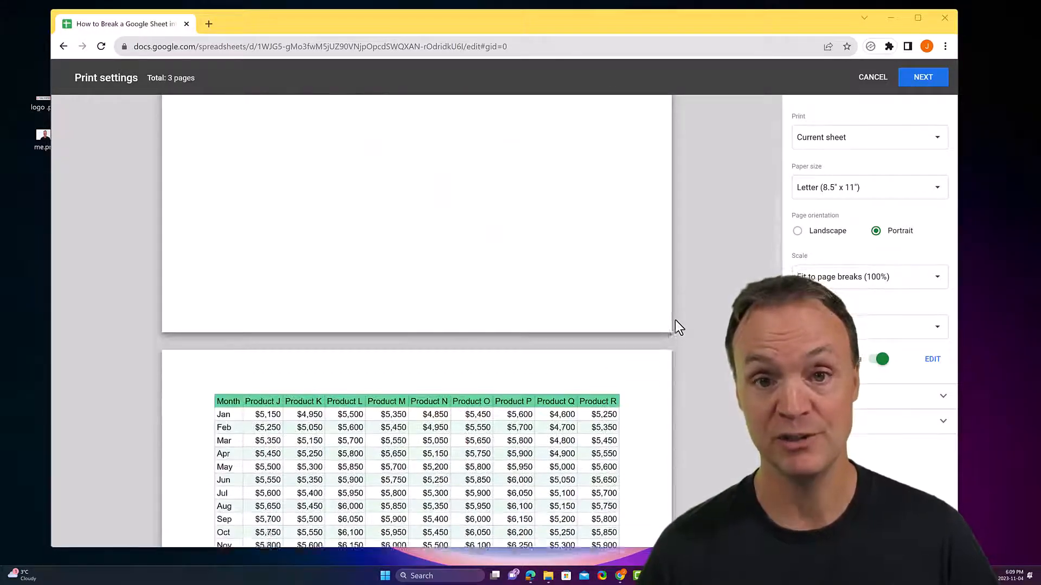
pyautogui.click(871, 77)
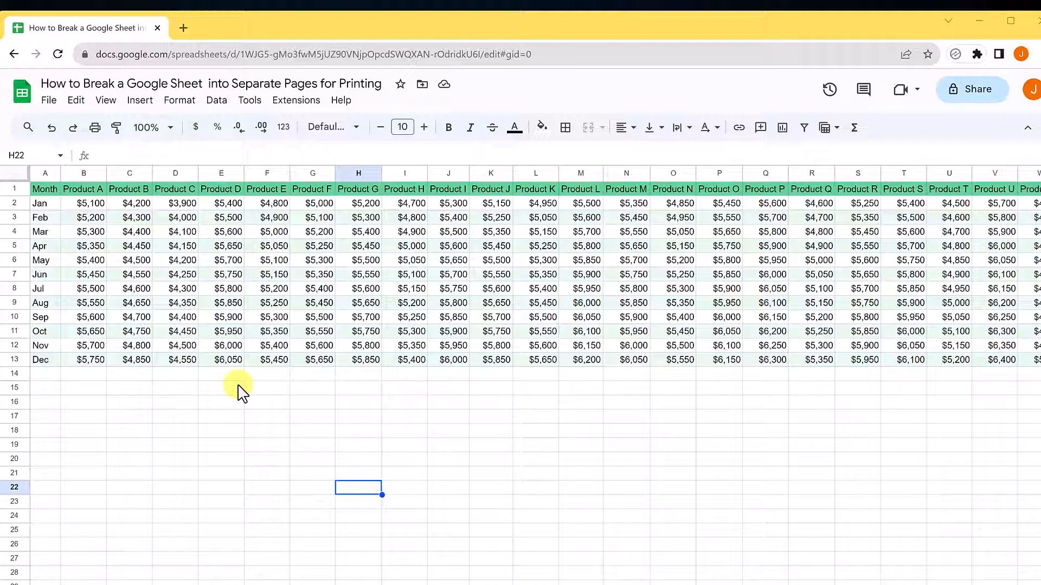
pyautogui.moveTo(94, 128)
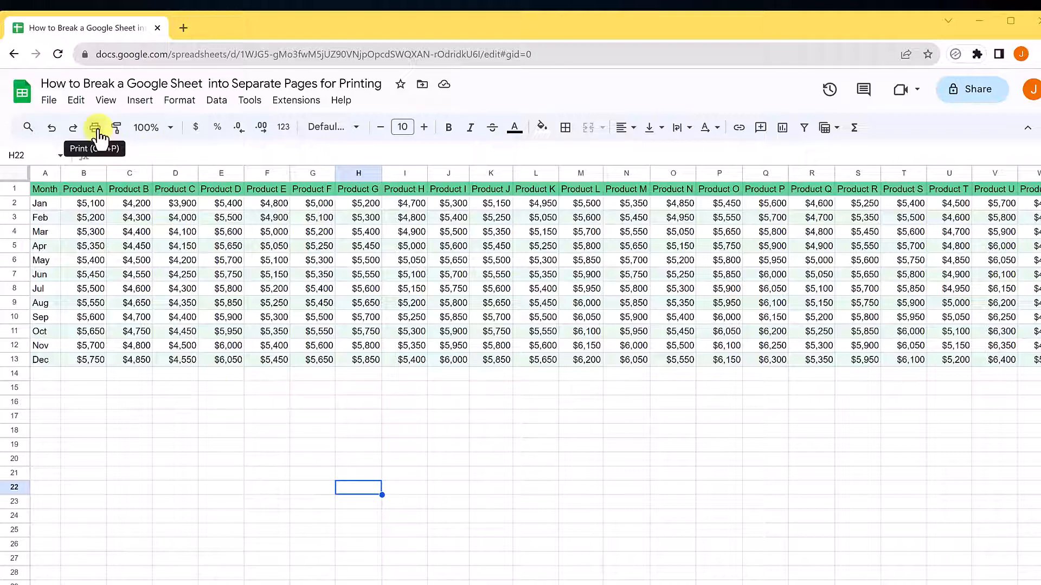
# Reopen print settings and switch on Custom page breaks, previewing the three-page split.
pyautogui.click(95, 127)
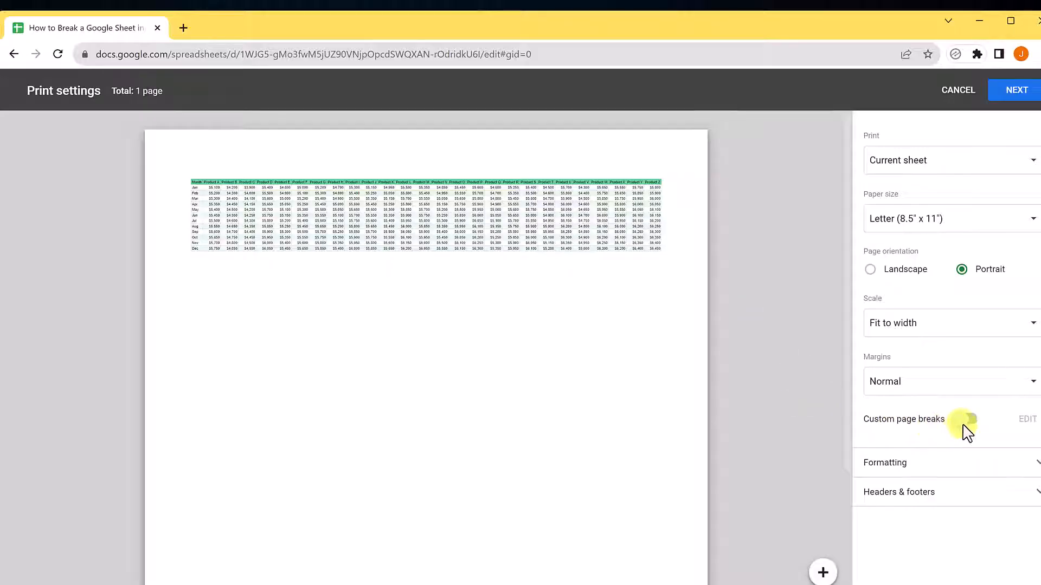
pyautogui.click(962, 419)
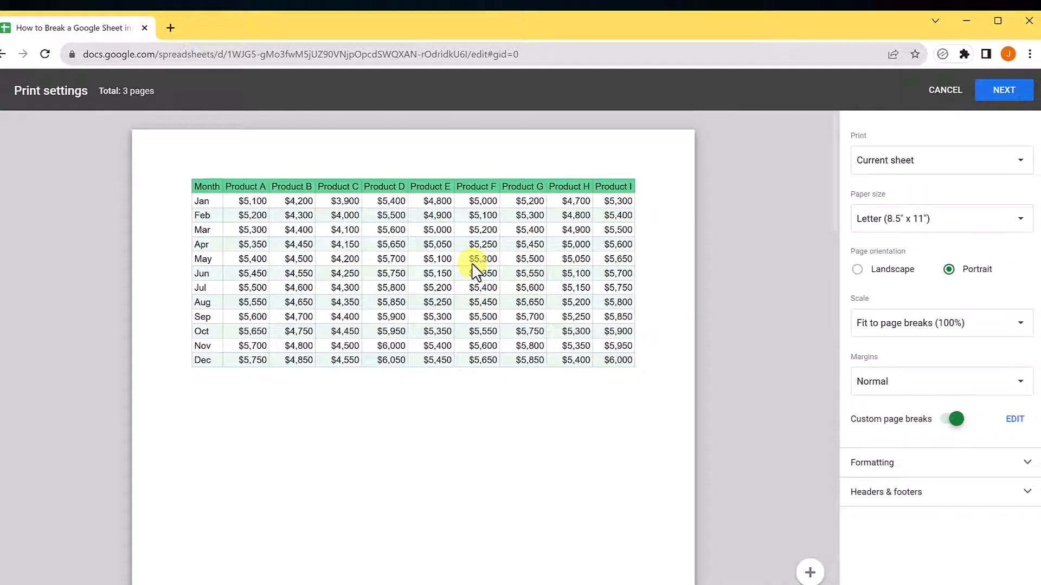
pyautogui.scroll(-3)
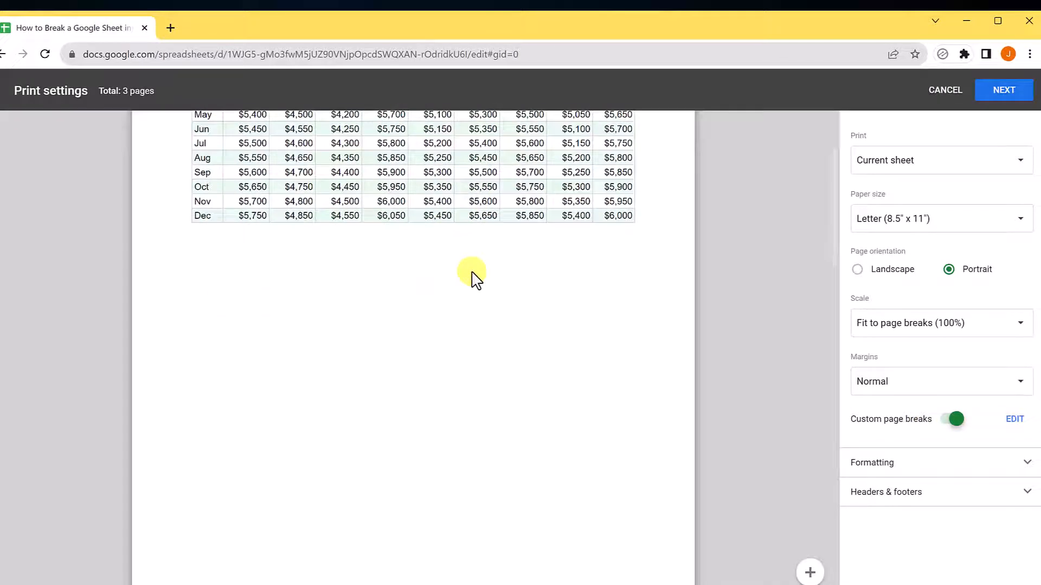
pyautogui.scroll(-3)
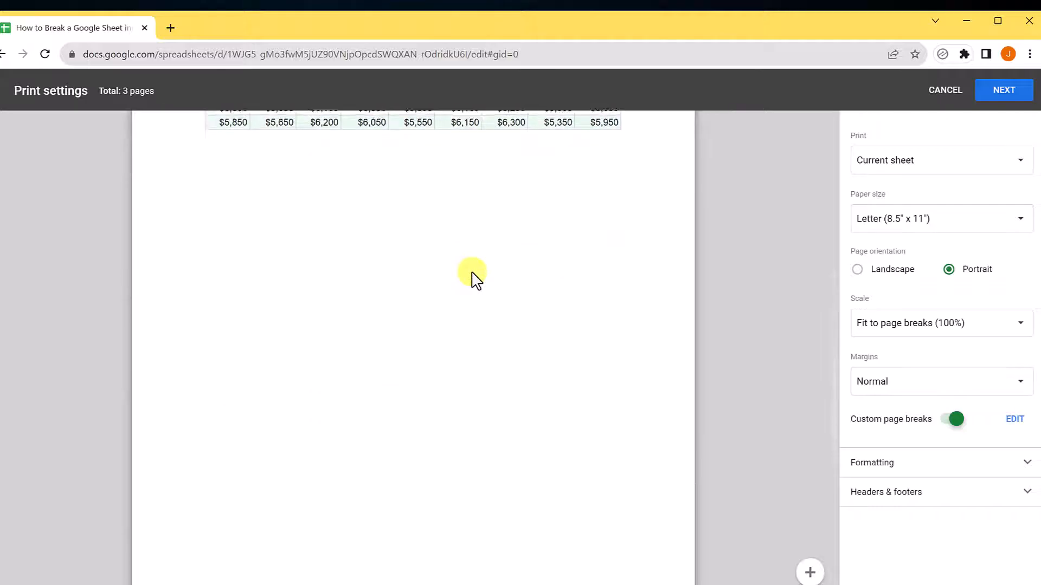
pyautogui.scroll(-3)
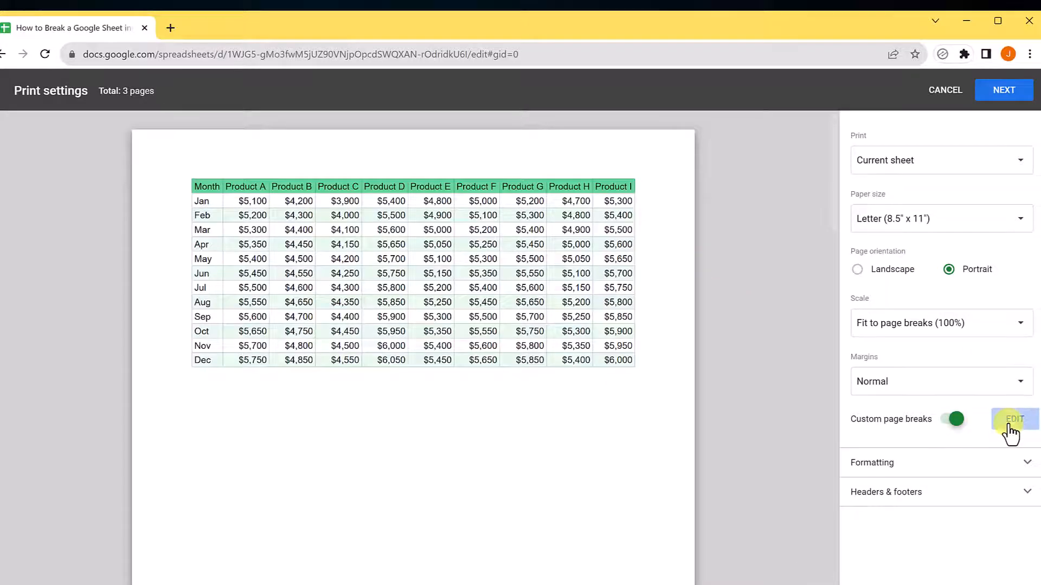
# Edit the page breaks, adding one after Product W, and confirm the six-page layout.
pyautogui.click(1014, 418)
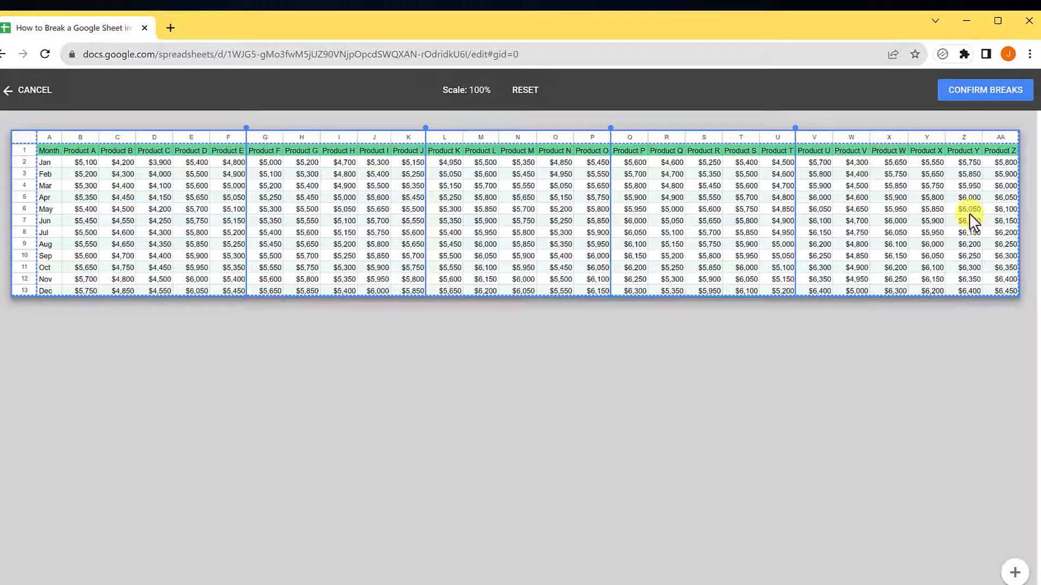
pyautogui.moveTo(794, 128); pyautogui.dragTo(963, 128)
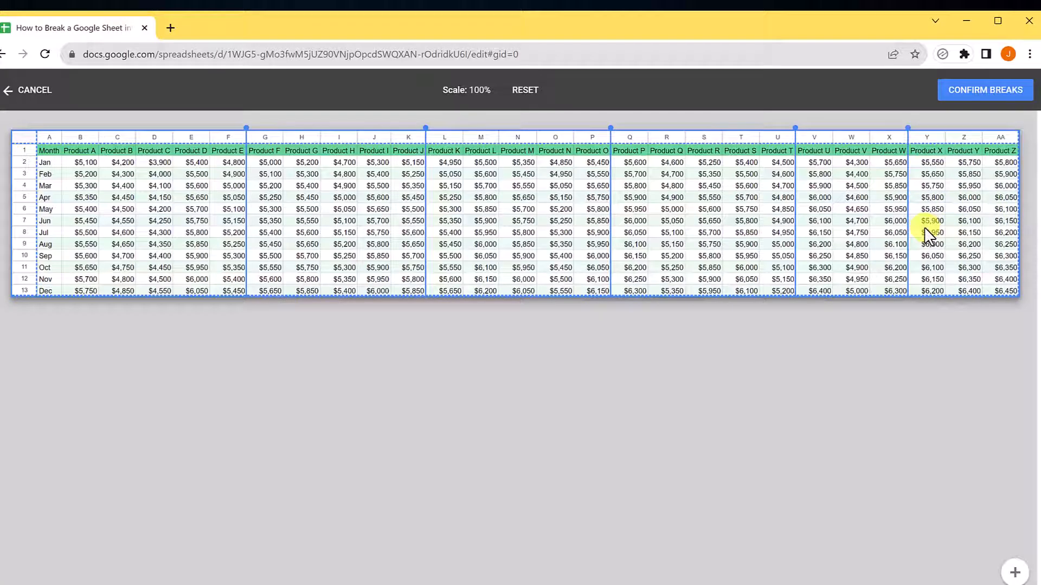
pyautogui.moveTo(989, 116)
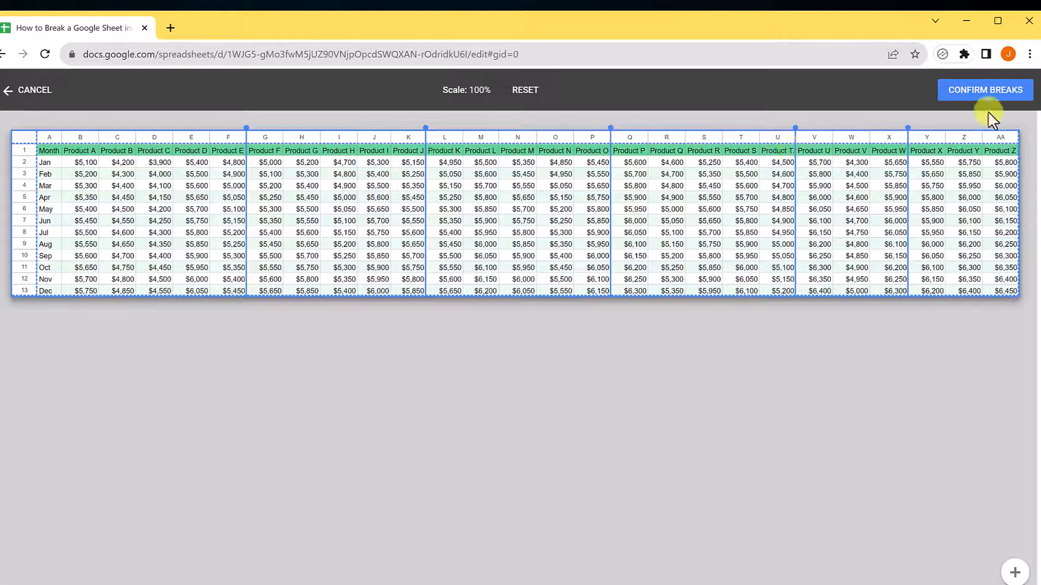
pyautogui.click(985, 90)
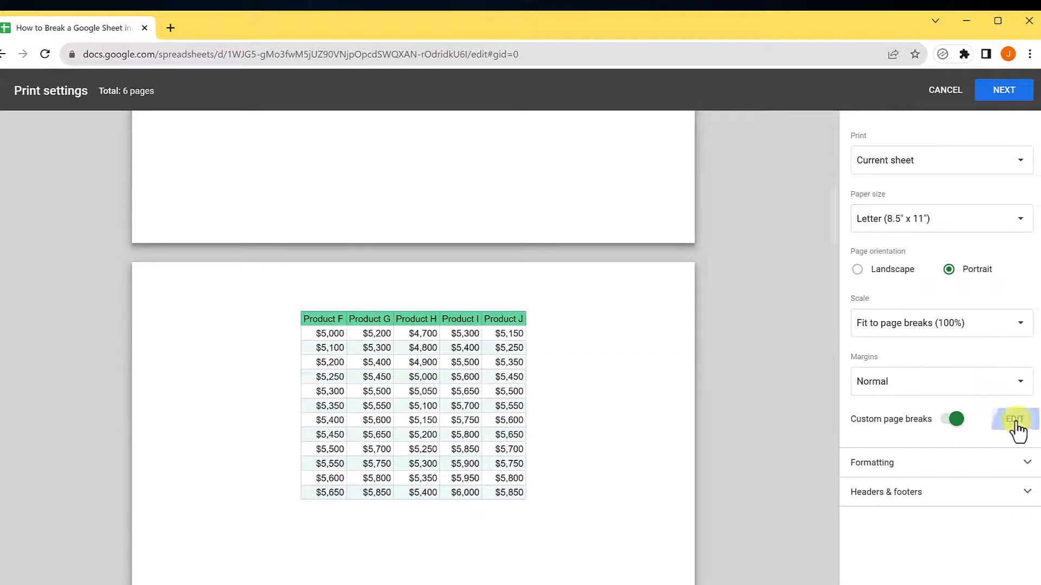
pyautogui.click(1013, 419)
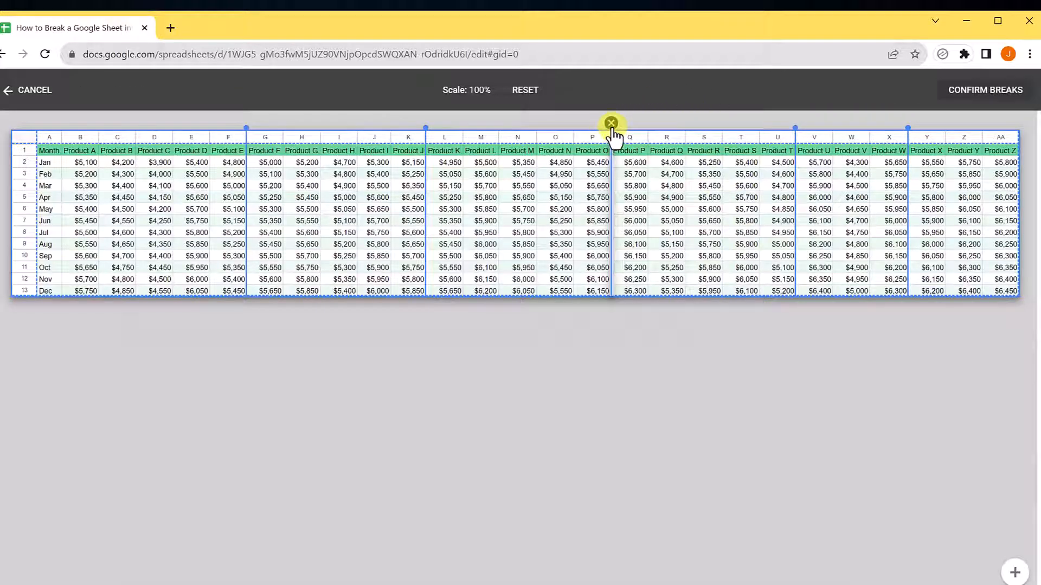
pyautogui.click(610, 125)
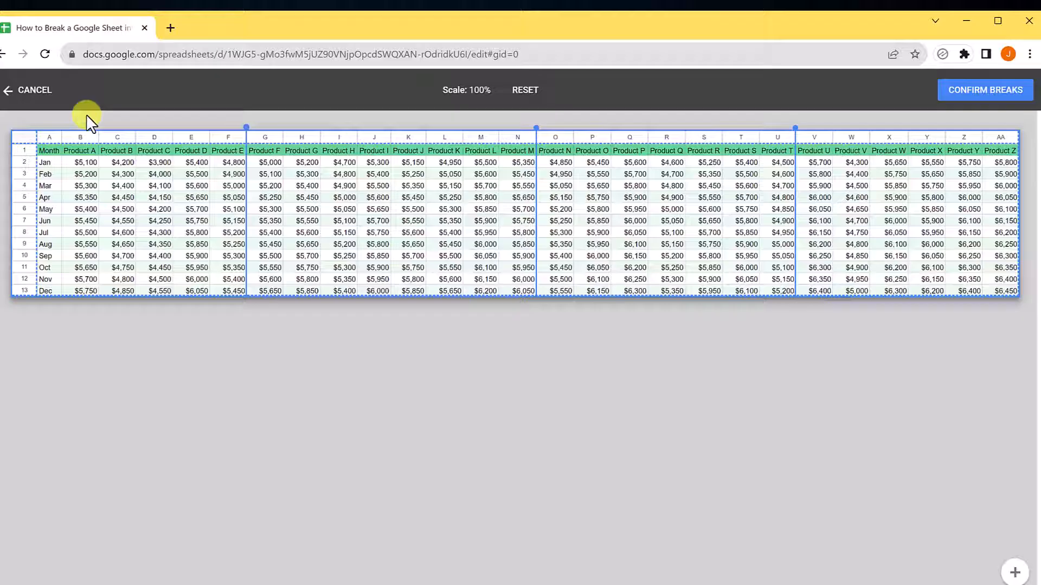
pyautogui.click(984, 90)
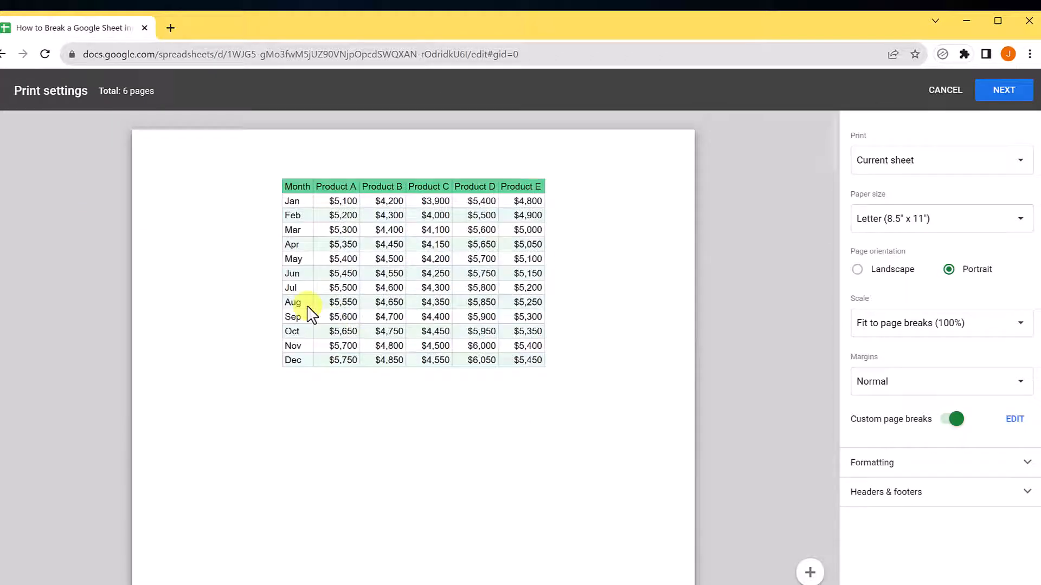
pyautogui.moveTo(685, 238)
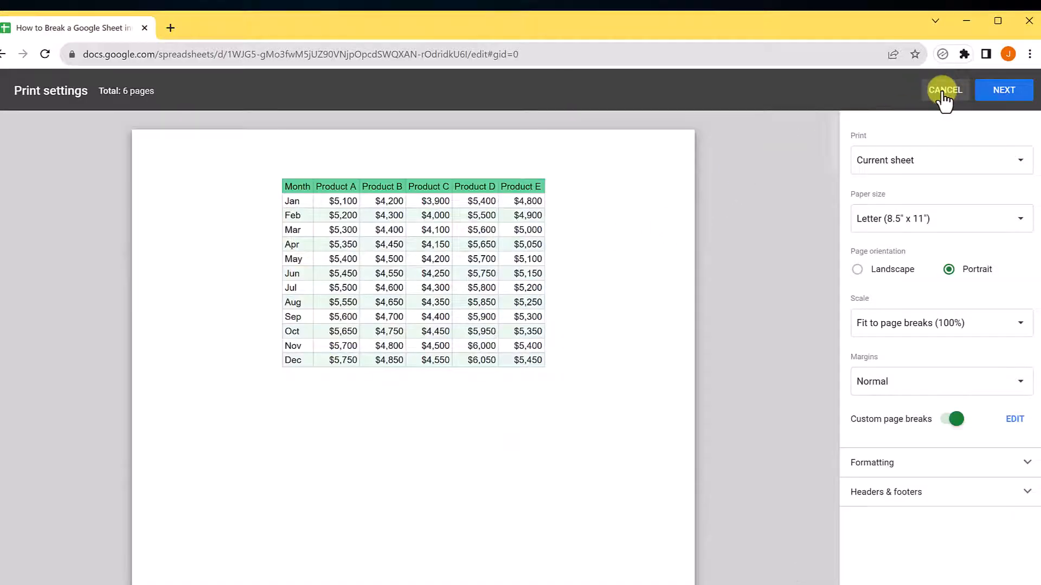
# Cancel print settings and freeze column A so the Month column stays in place.
pyautogui.click(946, 90)
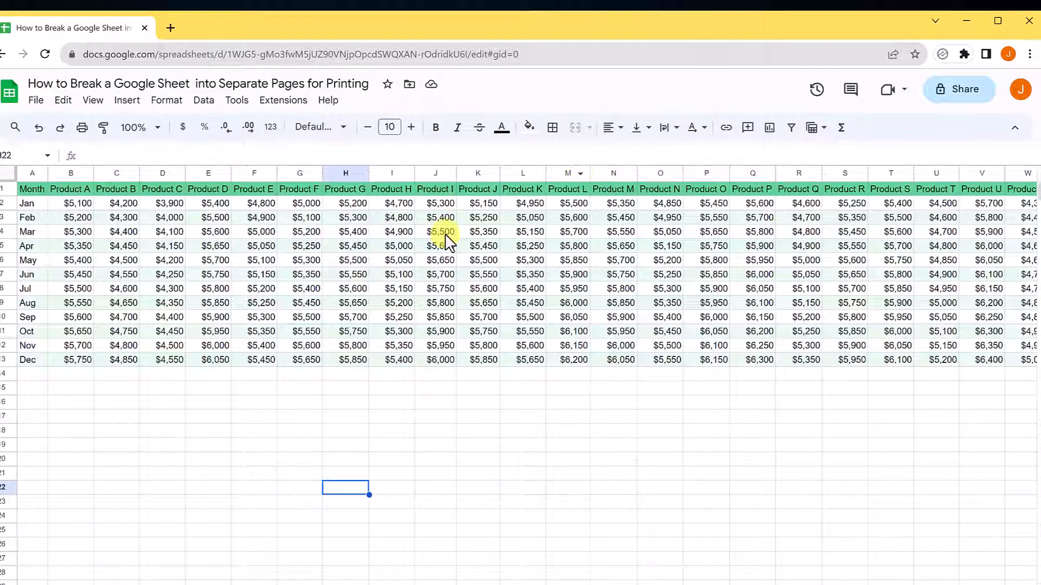
pyautogui.moveTo(37, 216)
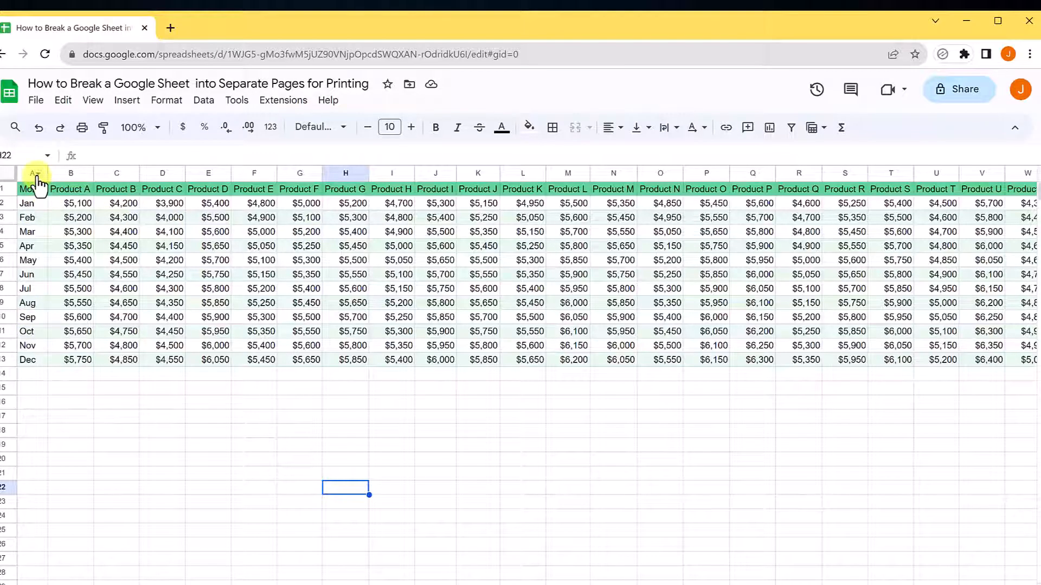
pyautogui.rightClick(35, 175)
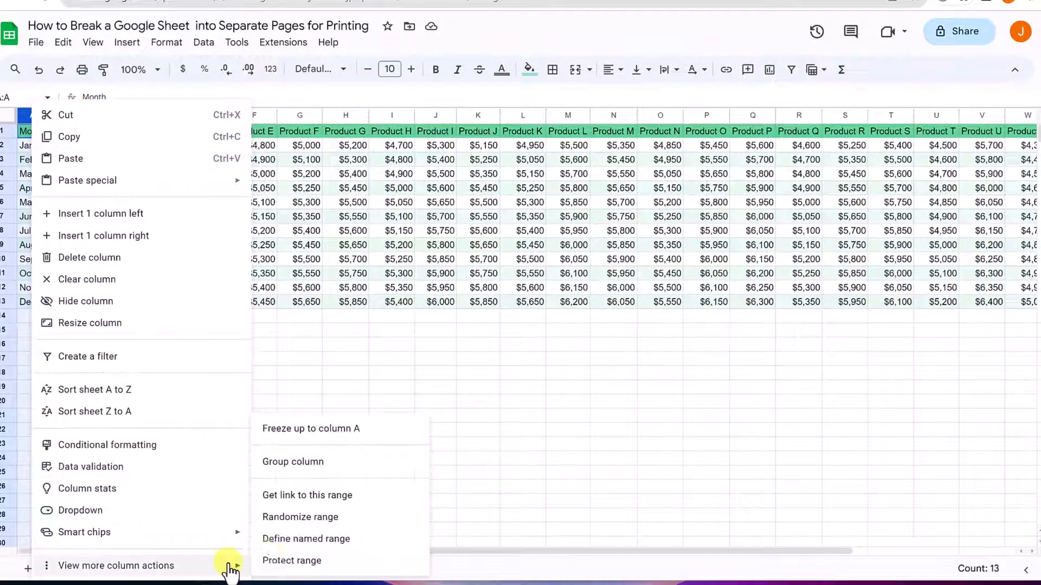
pyautogui.moveTo(331, 445)
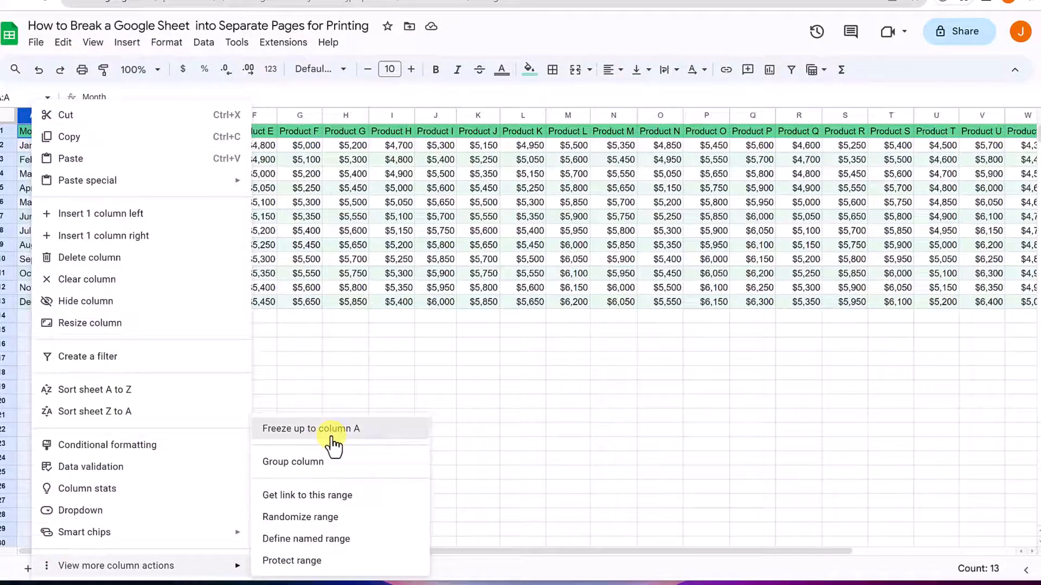
pyautogui.click(310, 428)
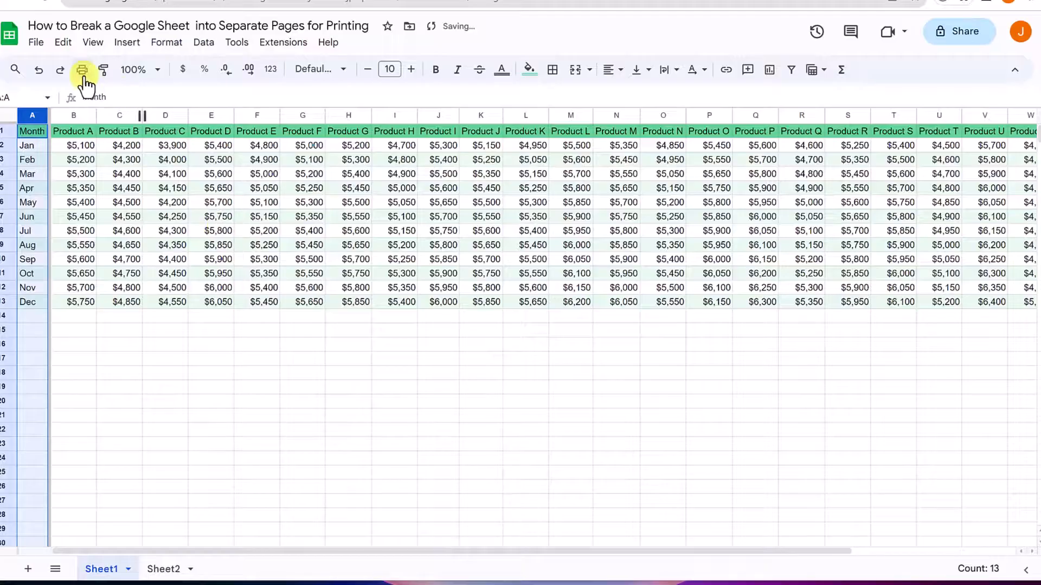
# Under Headers & footers, repeat frozen columns on every page, then send the job via Next.
pyautogui.click(82, 69)
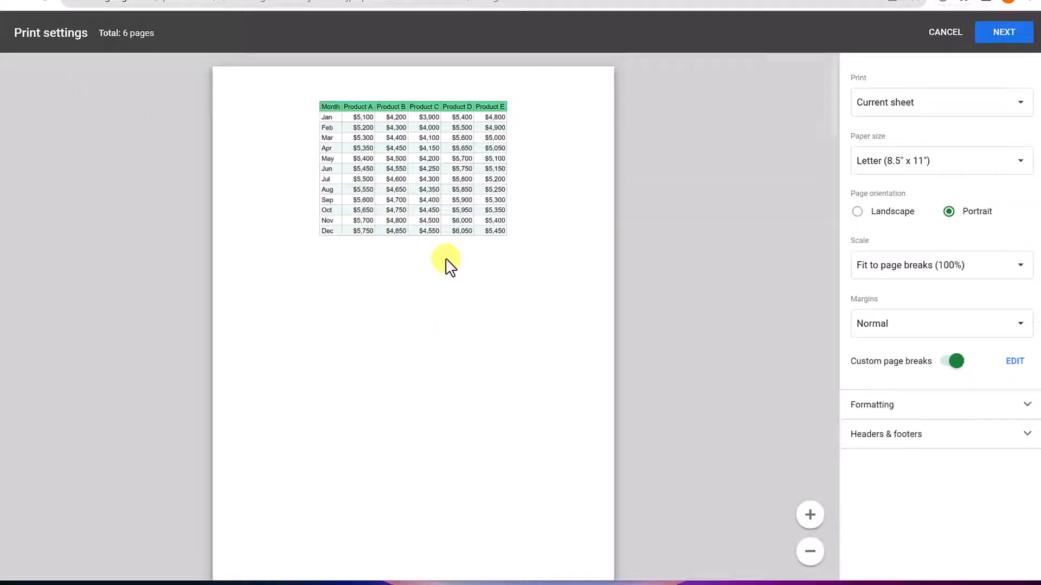
pyautogui.click(809, 514)
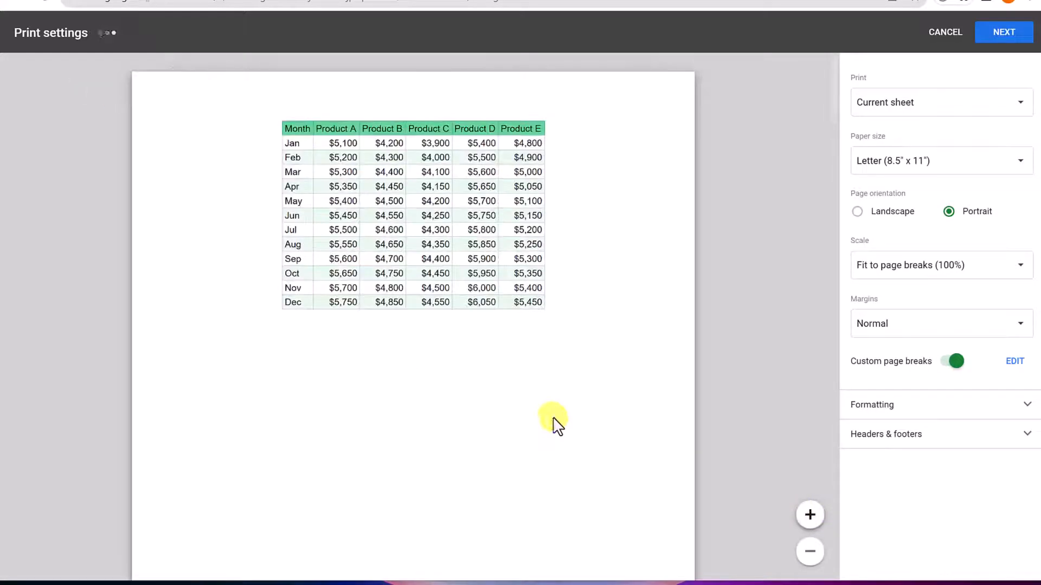
pyautogui.scroll(-3)
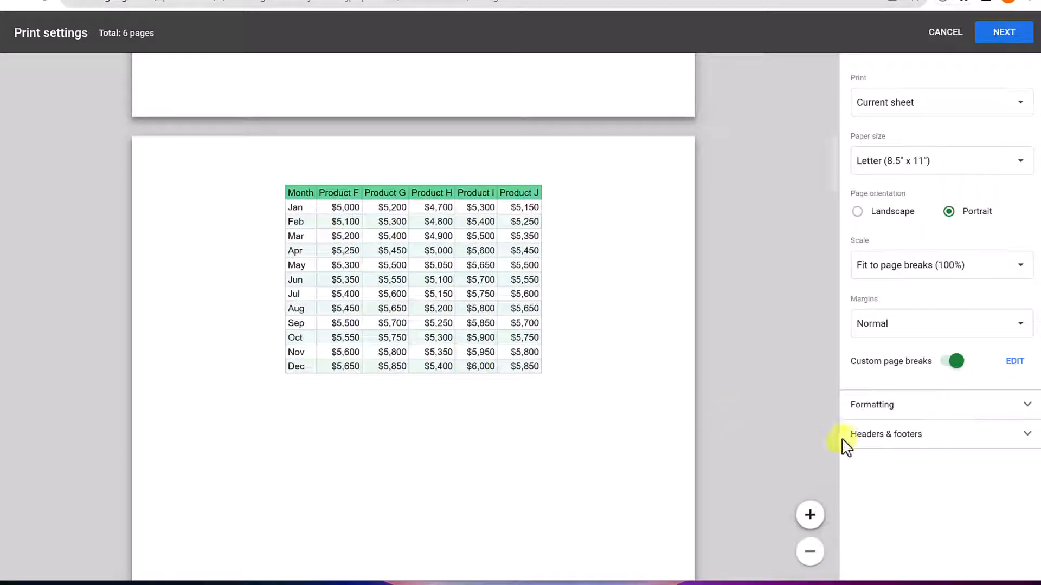
pyautogui.click(886, 434)
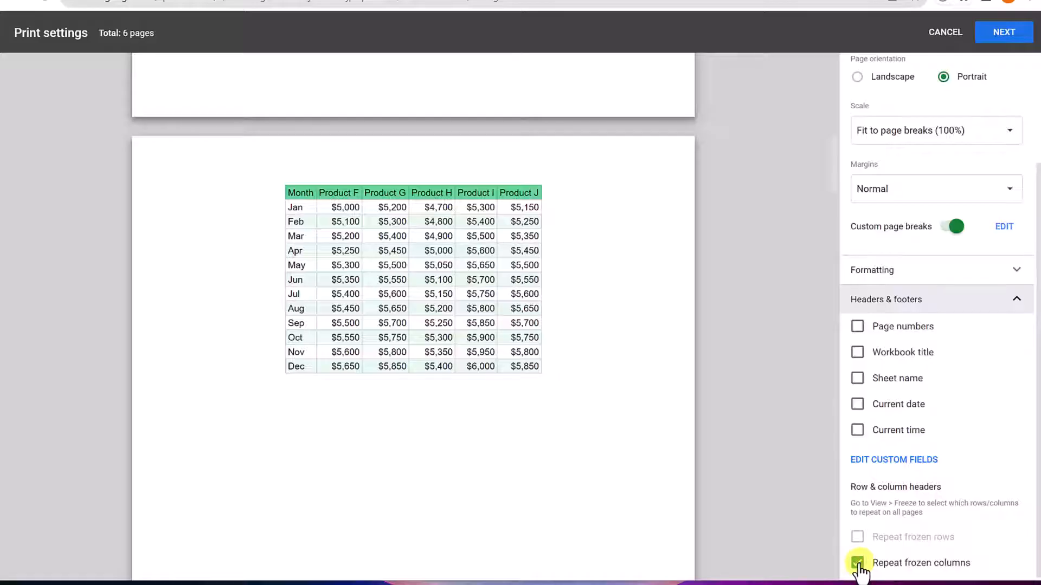
pyautogui.click(856, 562)
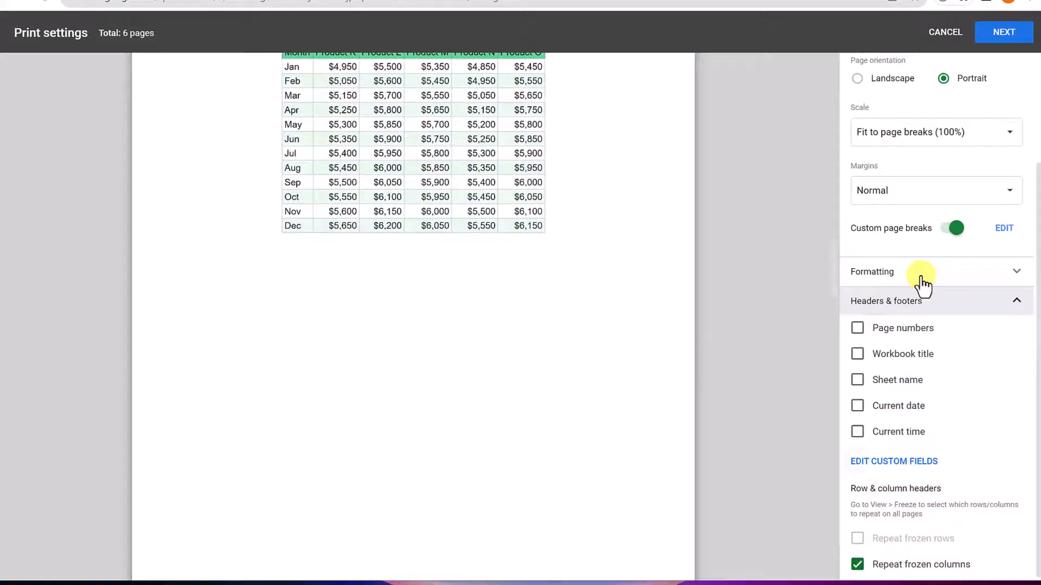
pyautogui.click(1003, 32)
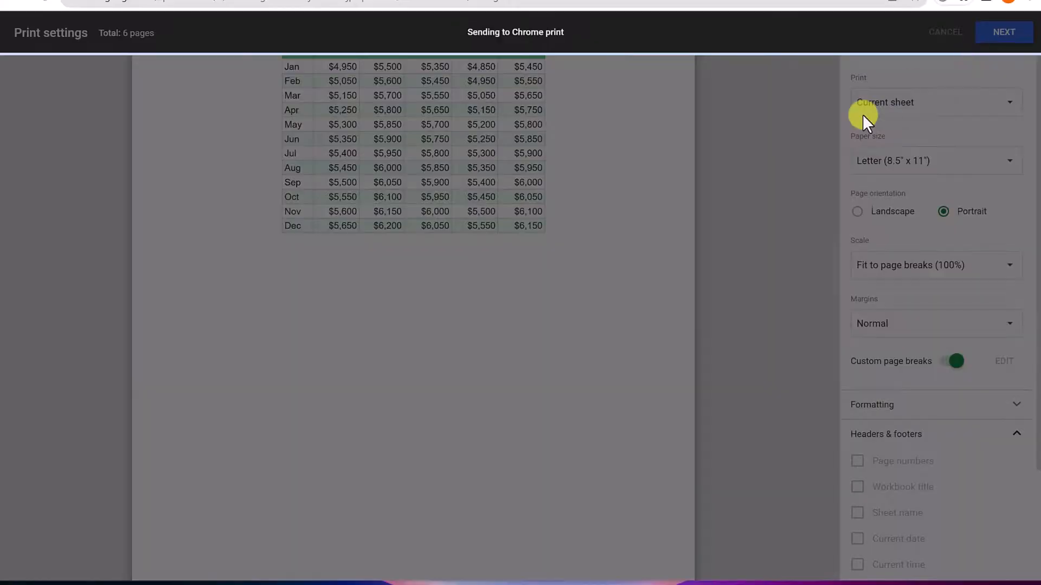
# Set the Chrome print destination to Save as PDF and save the six-page printout.
pyautogui.click(1003, 32)
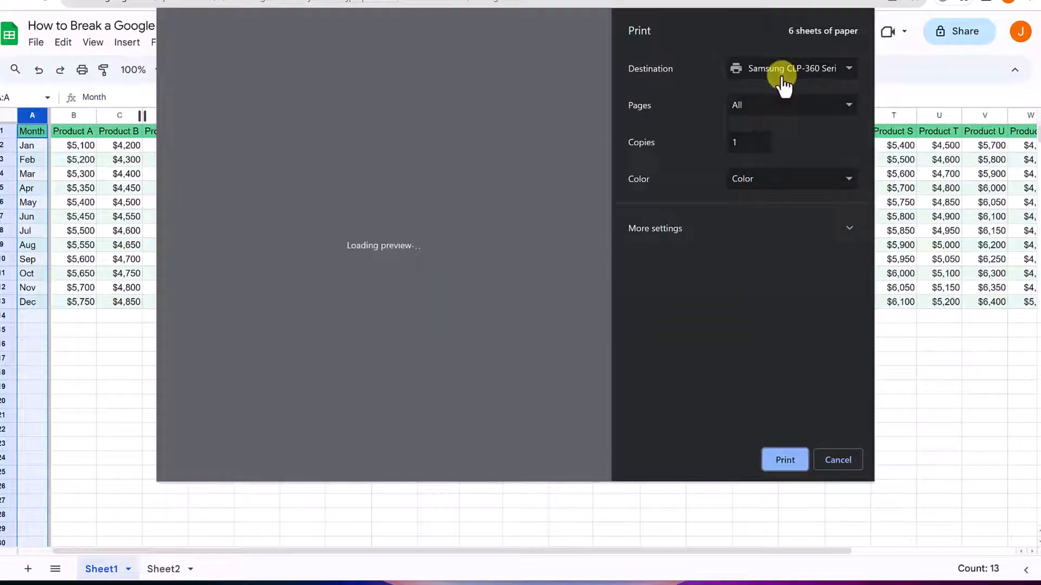
pyautogui.click(790, 68)
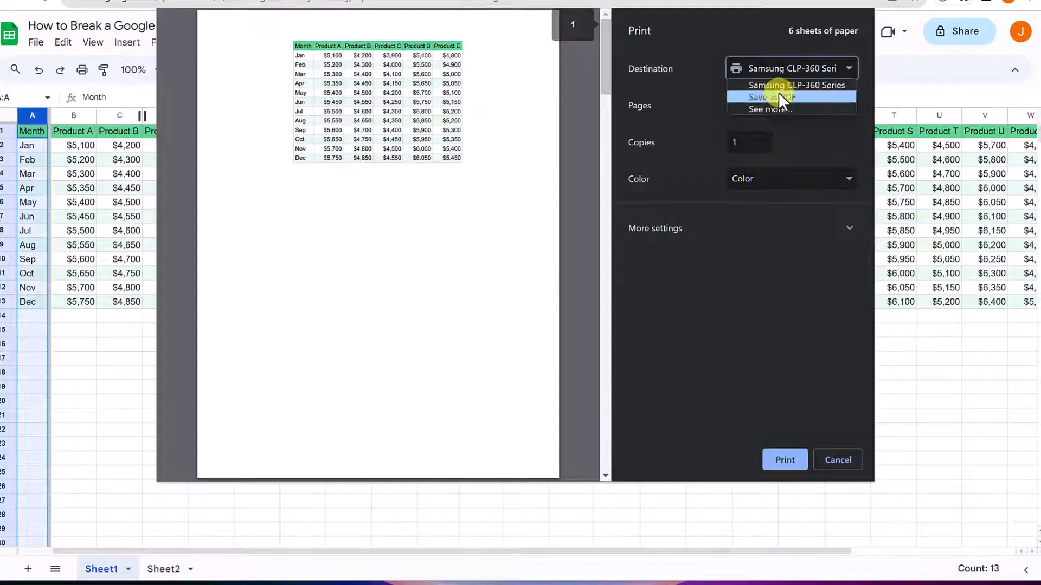
pyautogui.click(770, 97)
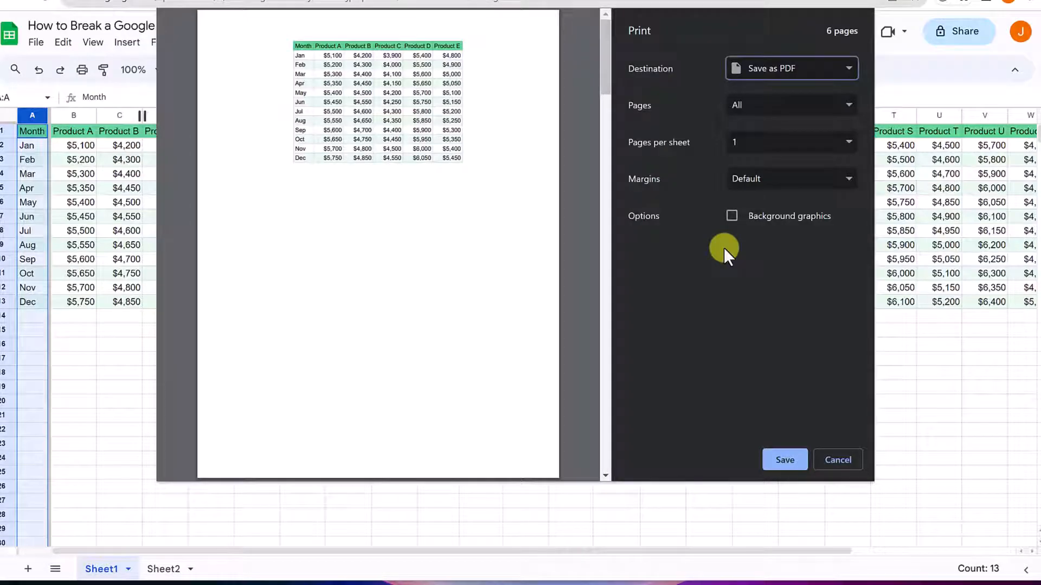
pyautogui.click(837, 460)
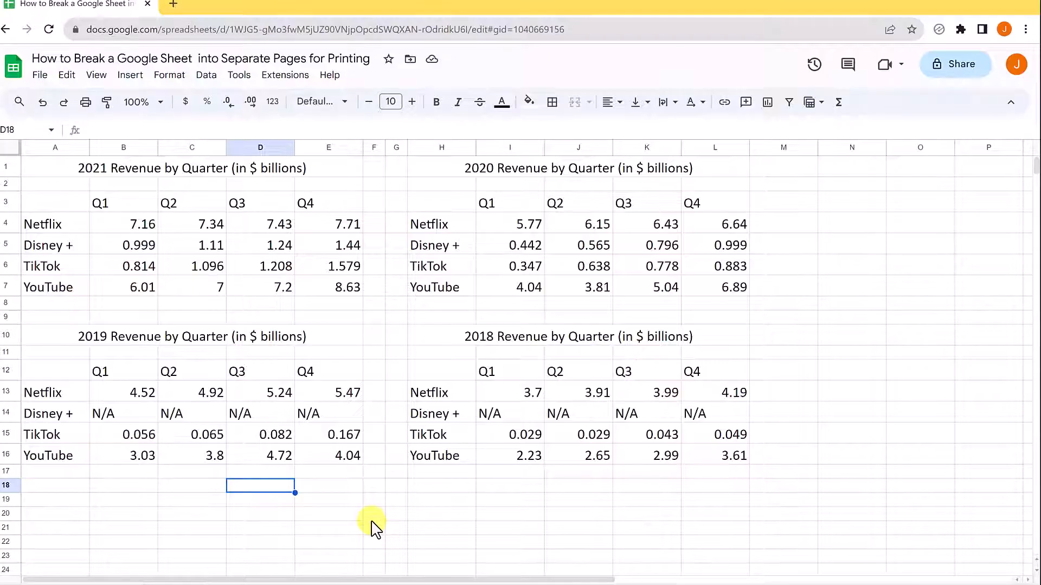
pyautogui.moveTo(379, 503)
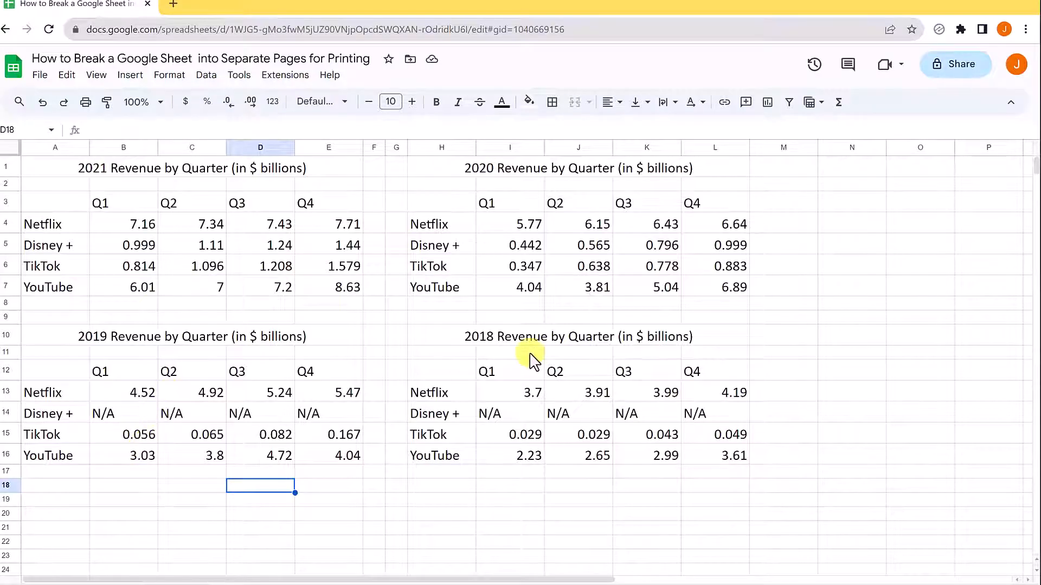
pyautogui.moveTo(314, 124)
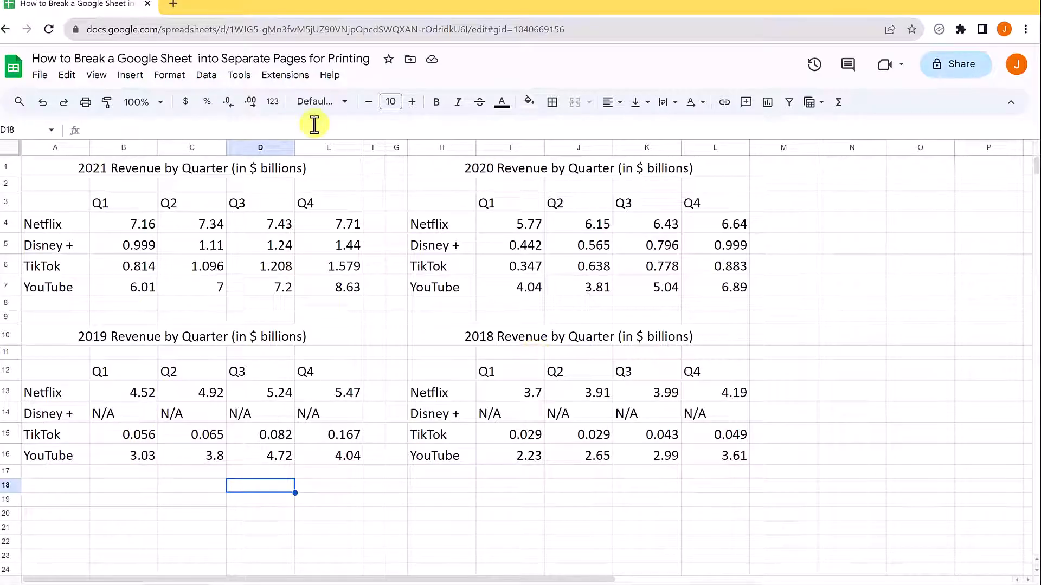
# Bring up Print settings from the toolbar for the quarterly revenue sheet.
pyautogui.click(85, 102)
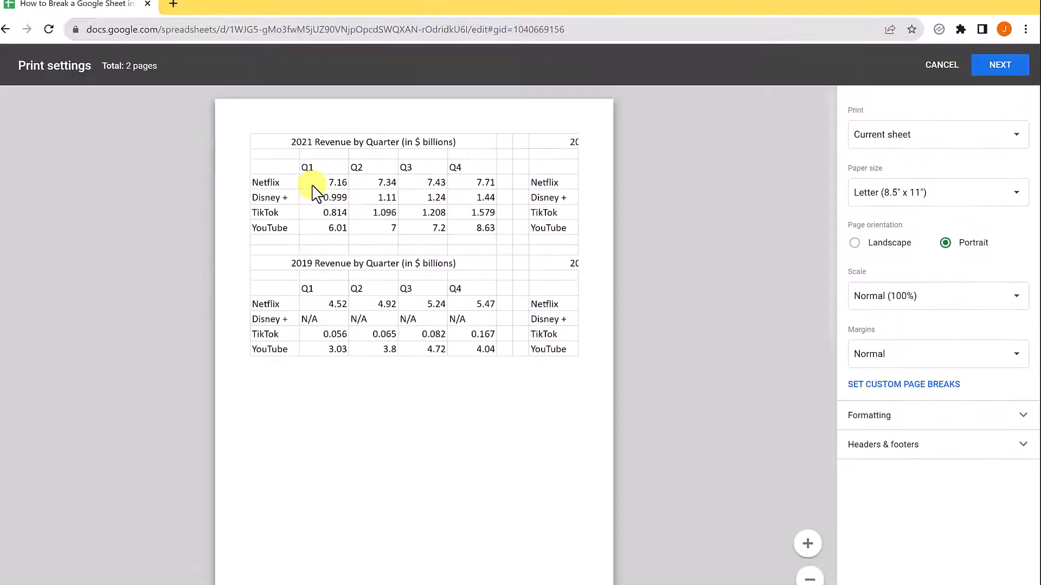
pyautogui.moveTo(438, 374)
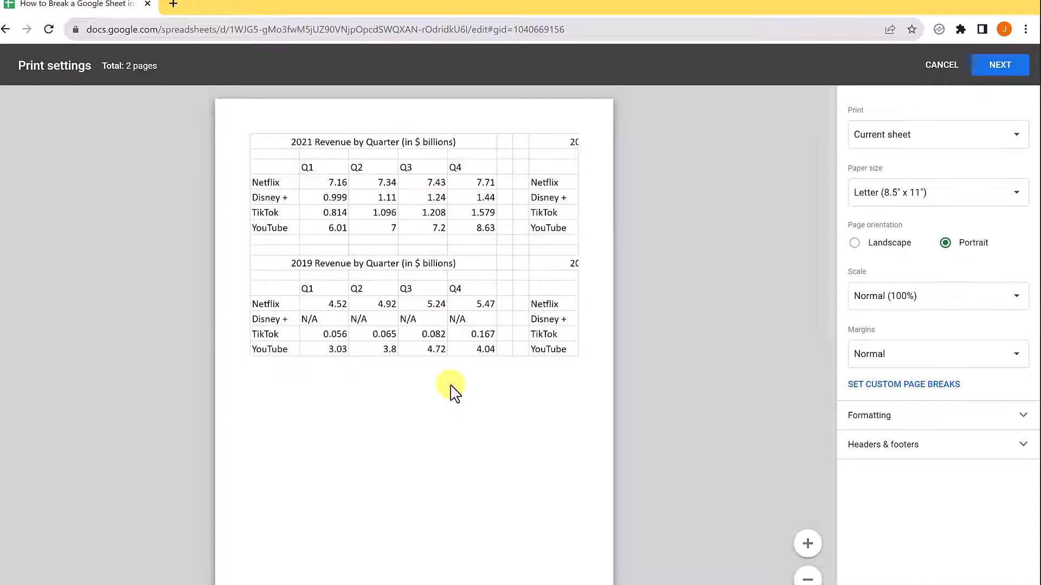
pyautogui.moveTo(318, 123)
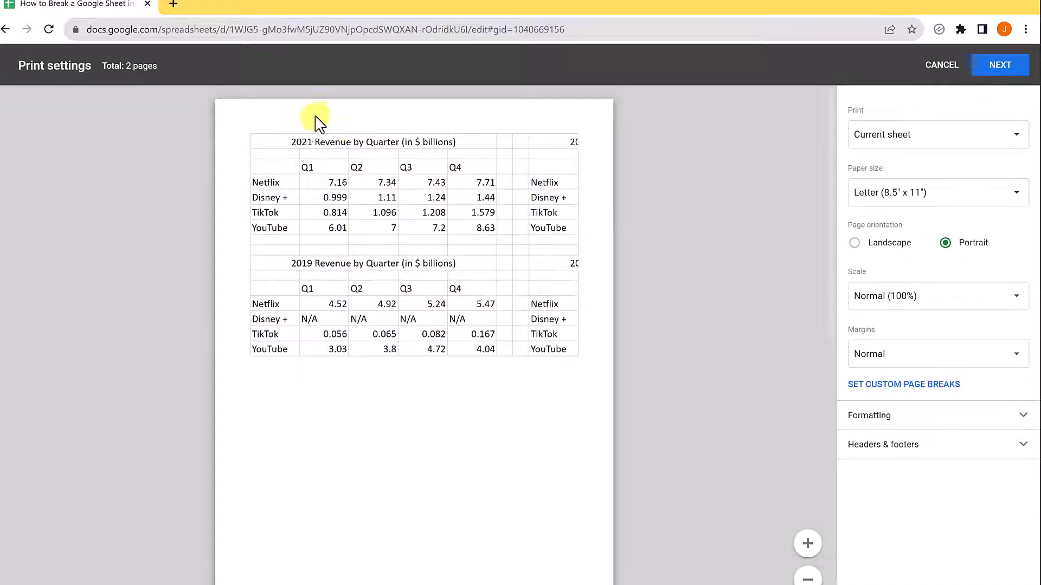
pyautogui.moveTo(348, 156)
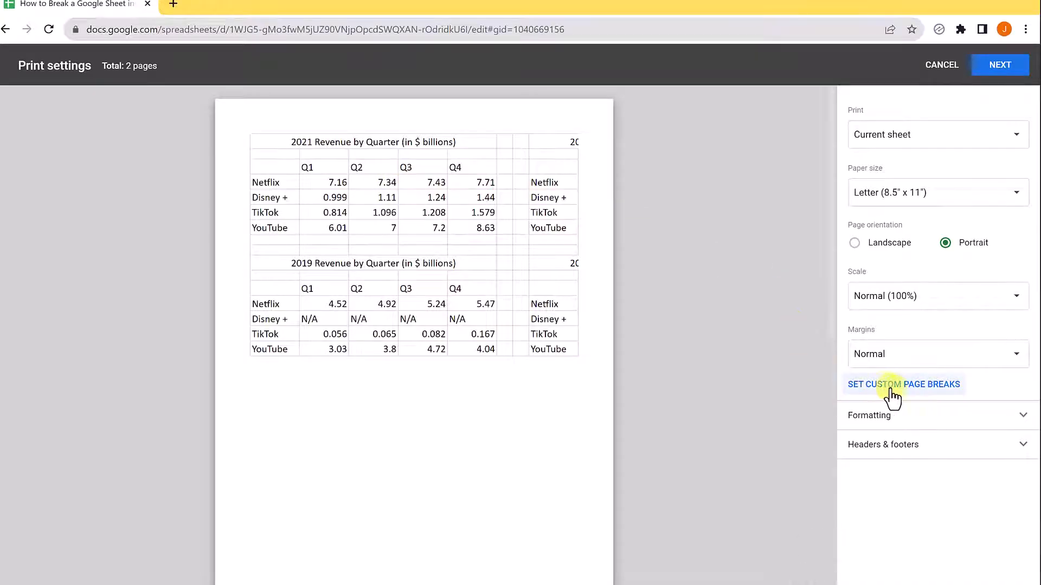
# Set custom page breaks after column F and row 8 and confirm the four-page layout.
pyautogui.click(903, 384)
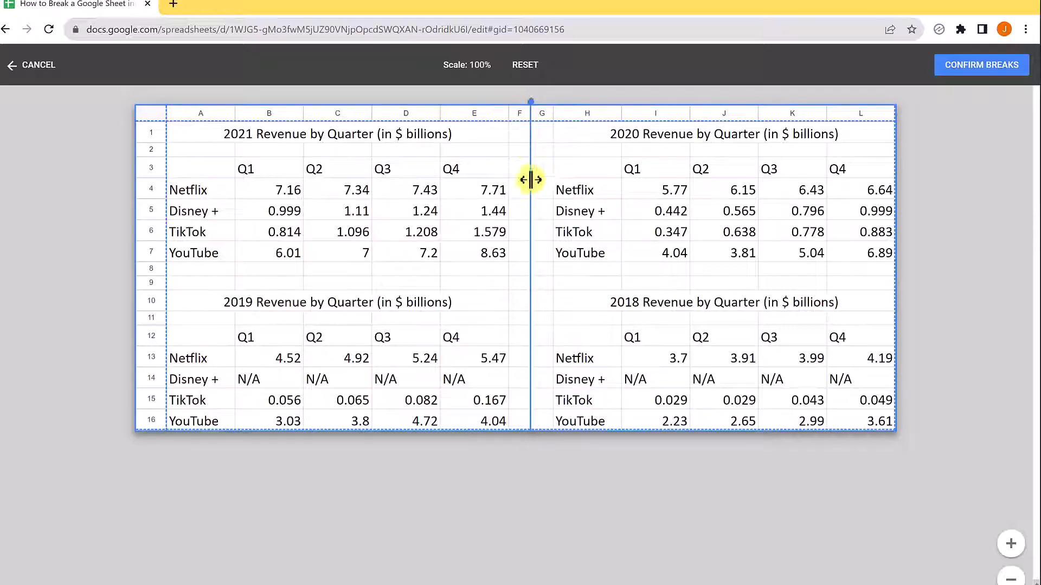
pyautogui.moveTo(610, 302)
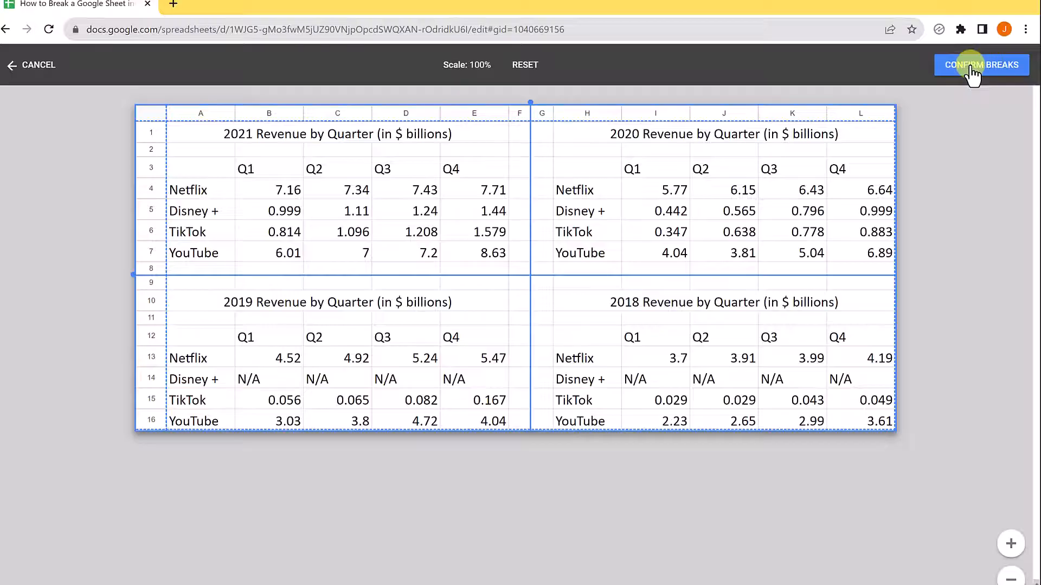
pyautogui.click(981, 64)
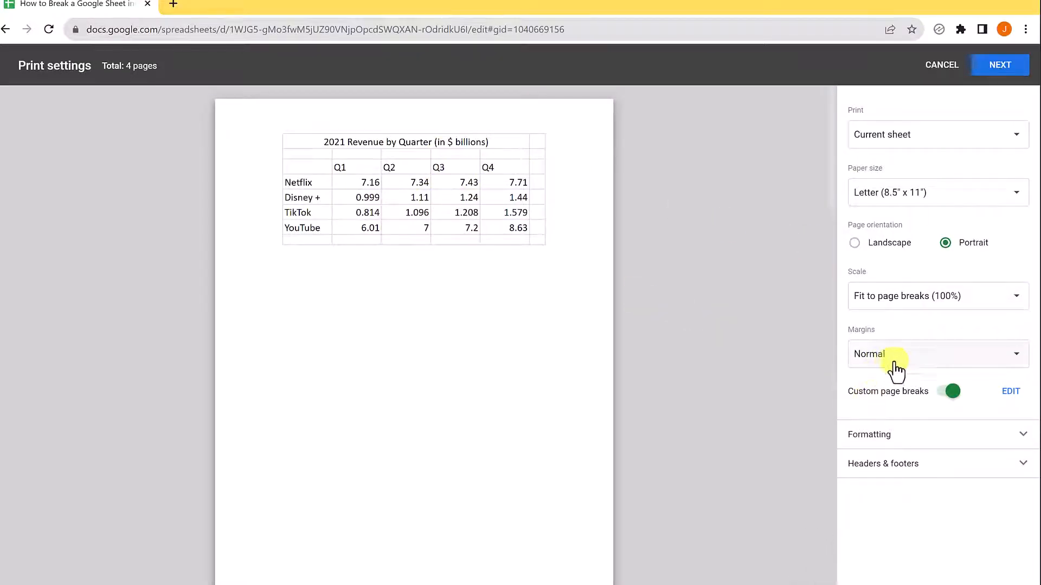
# Under Formatting, turn off gridlines and keep page order Over, then down.
pyautogui.click(869, 434)
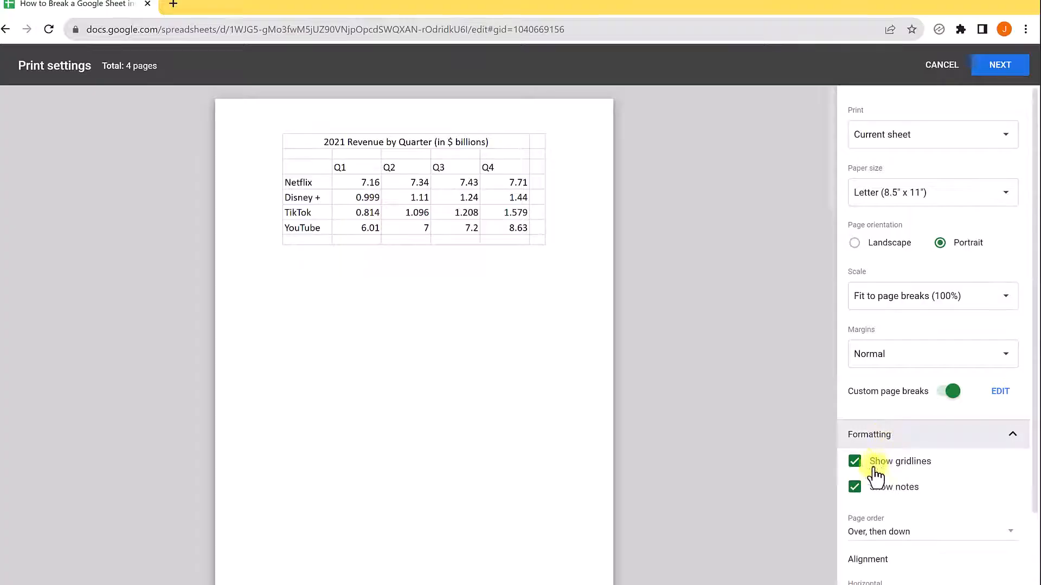
pyautogui.click(854, 461)
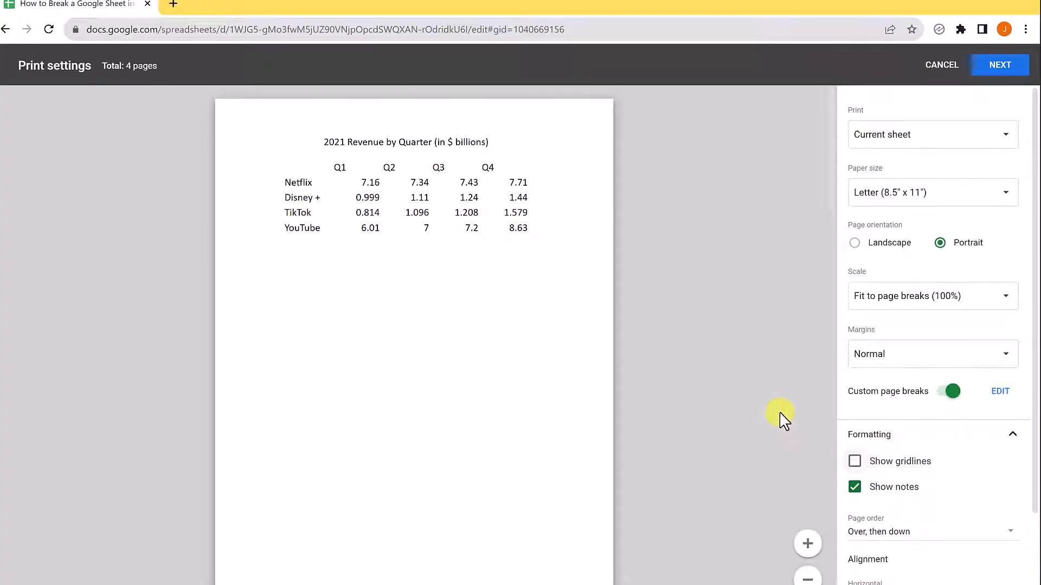
pyautogui.scroll(-3)
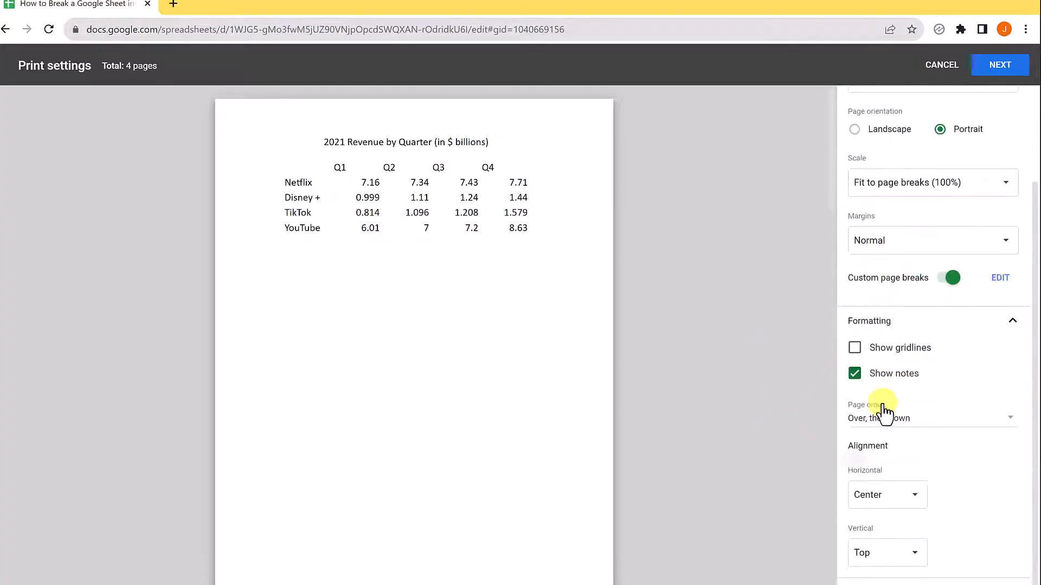
pyautogui.moveTo(910, 453)
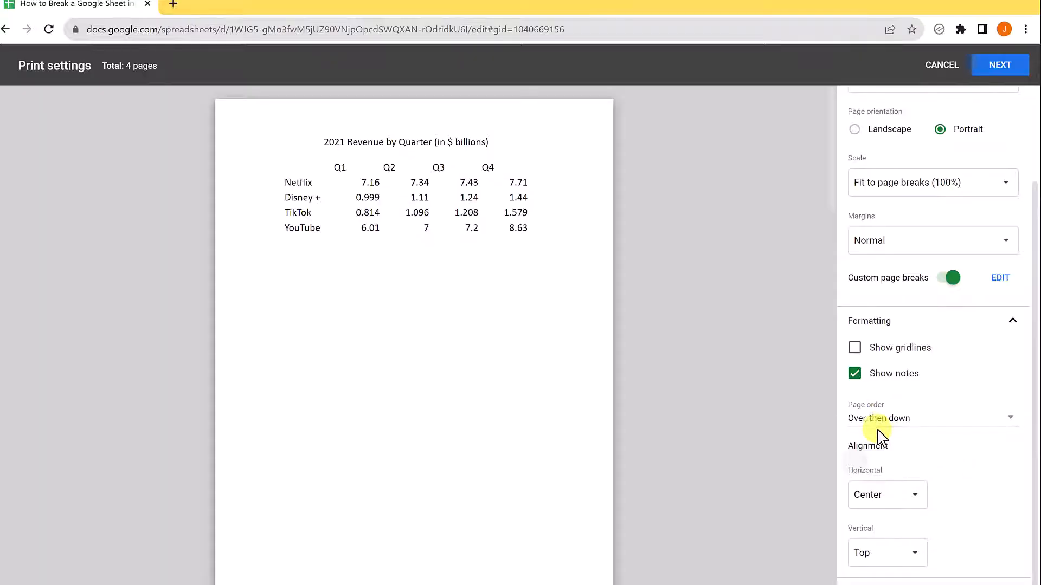
pyautogui.click(933, 419)
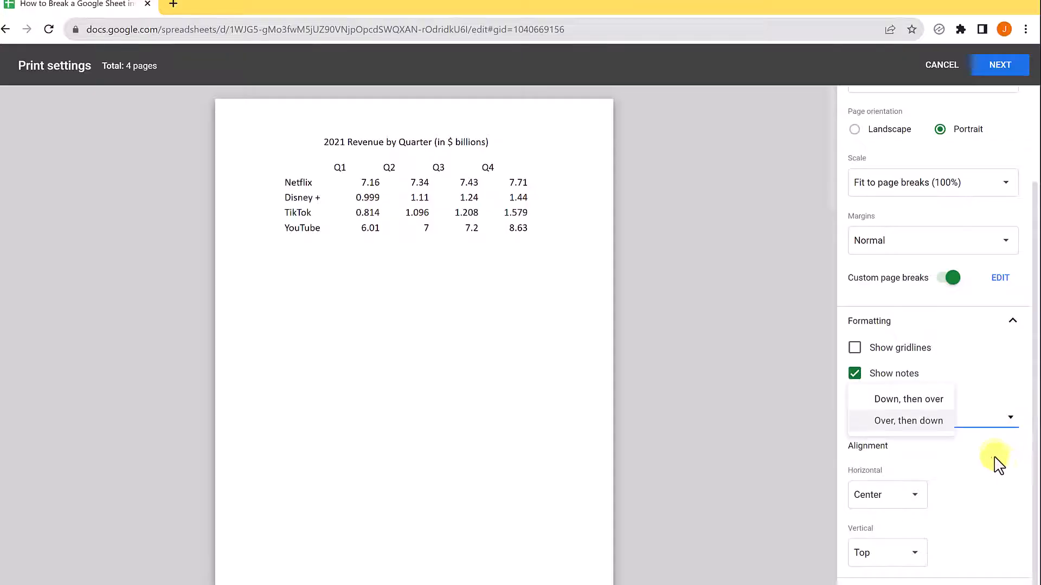
pyautogui.click(908, 420)
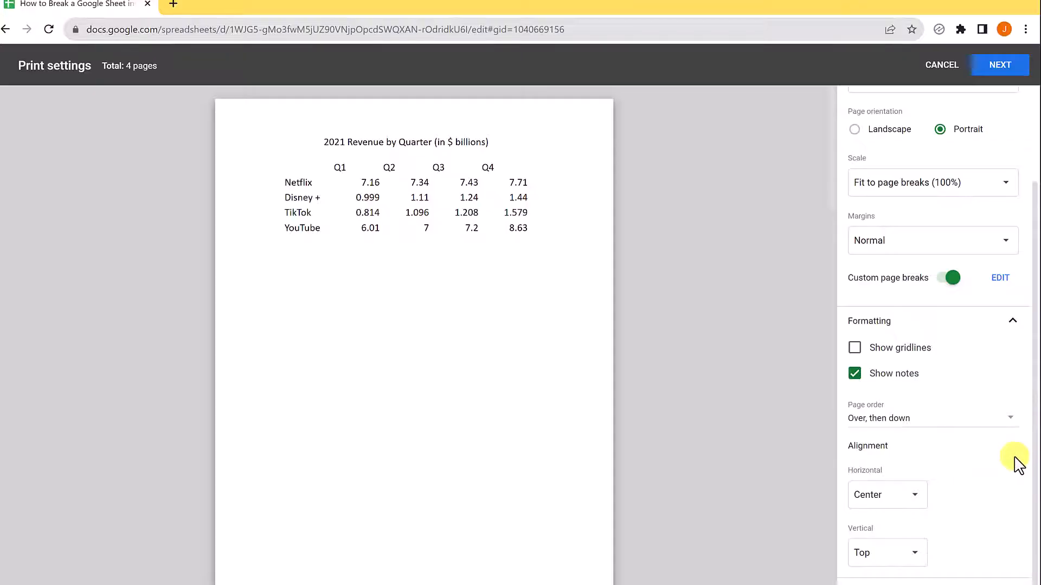
pyautogui.moveTo(1006, 455)
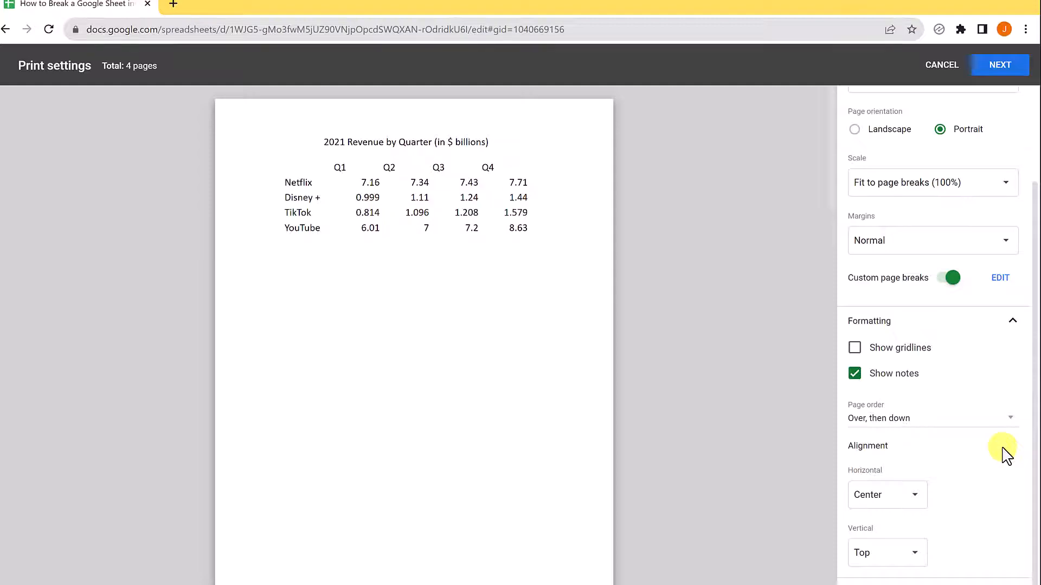
pyautogui.moveTo(933, 508)
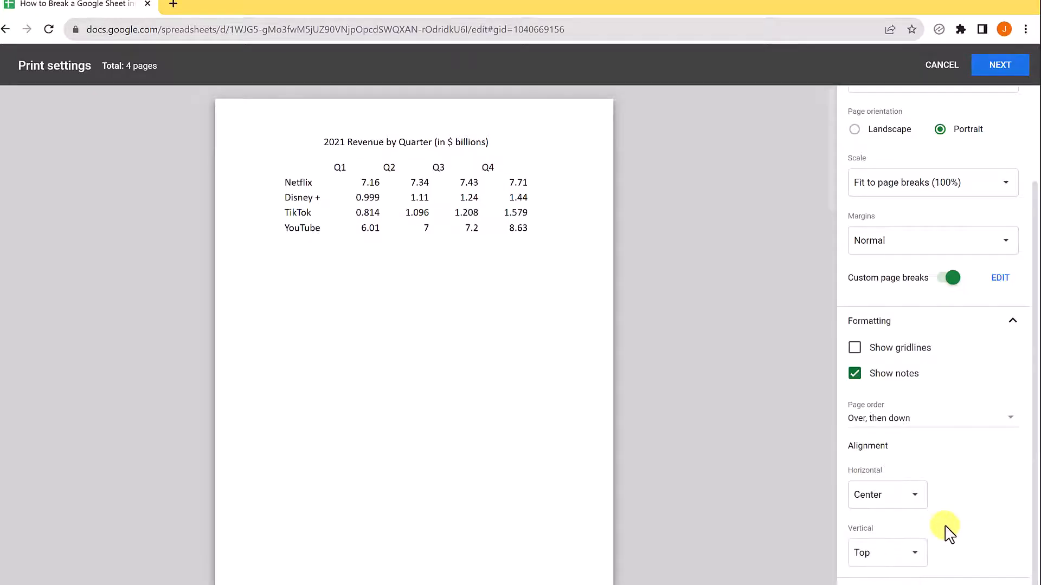
# Set vertical alignment to Center so each table sits mid-page.
pyautogui.click(886, 494)
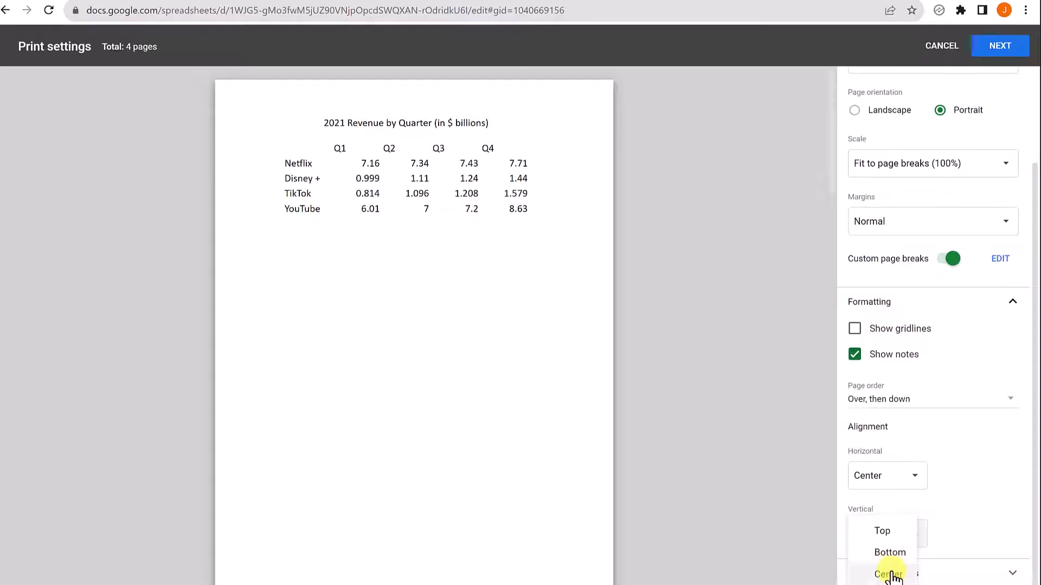
pyautogui.click(889, 572)
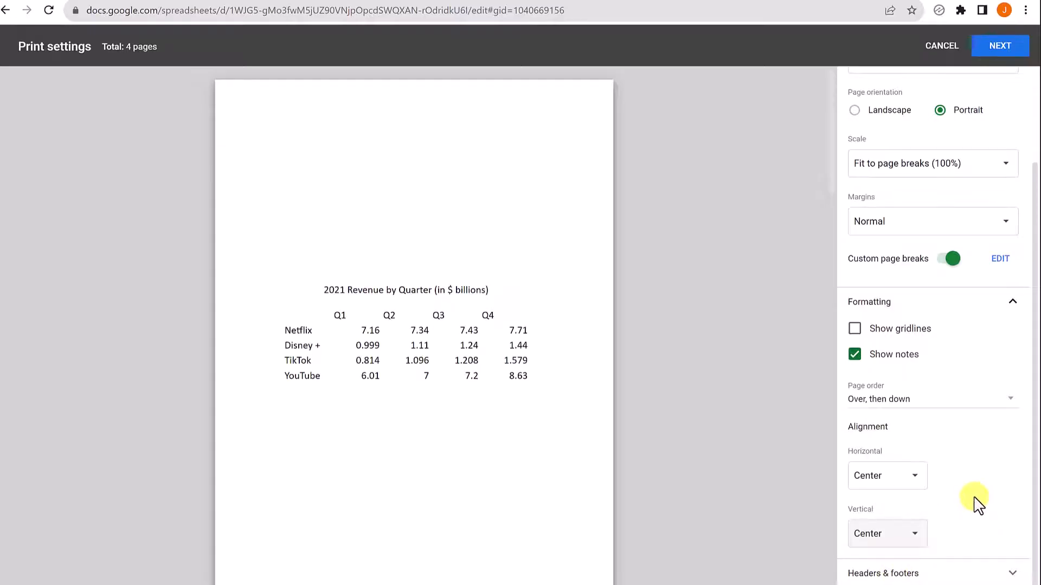